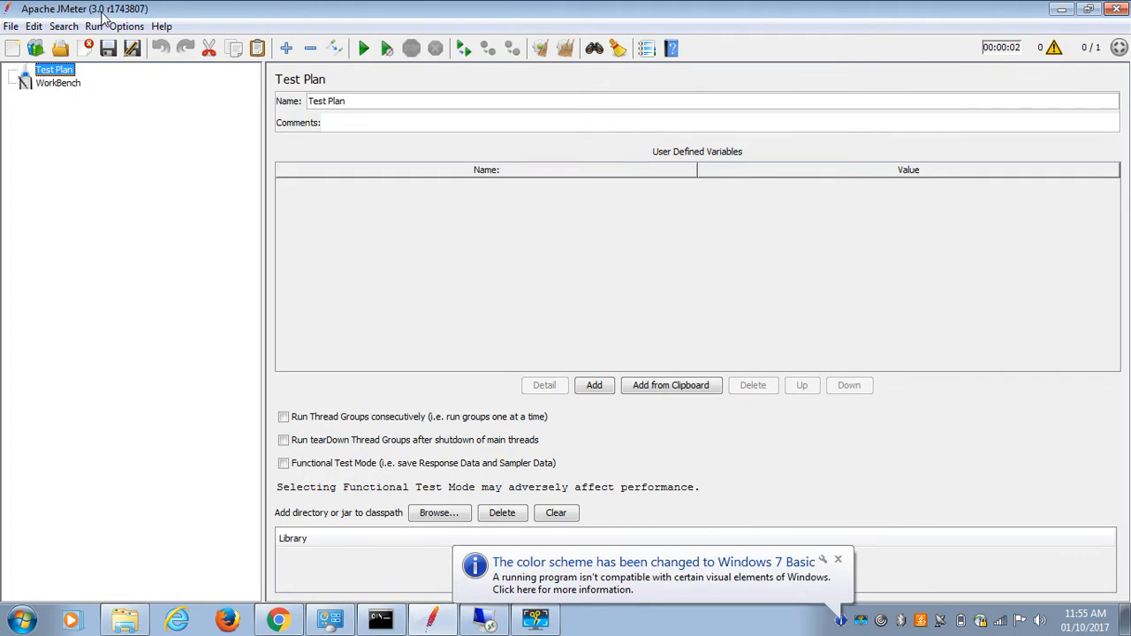
mouse_move(138, 164)
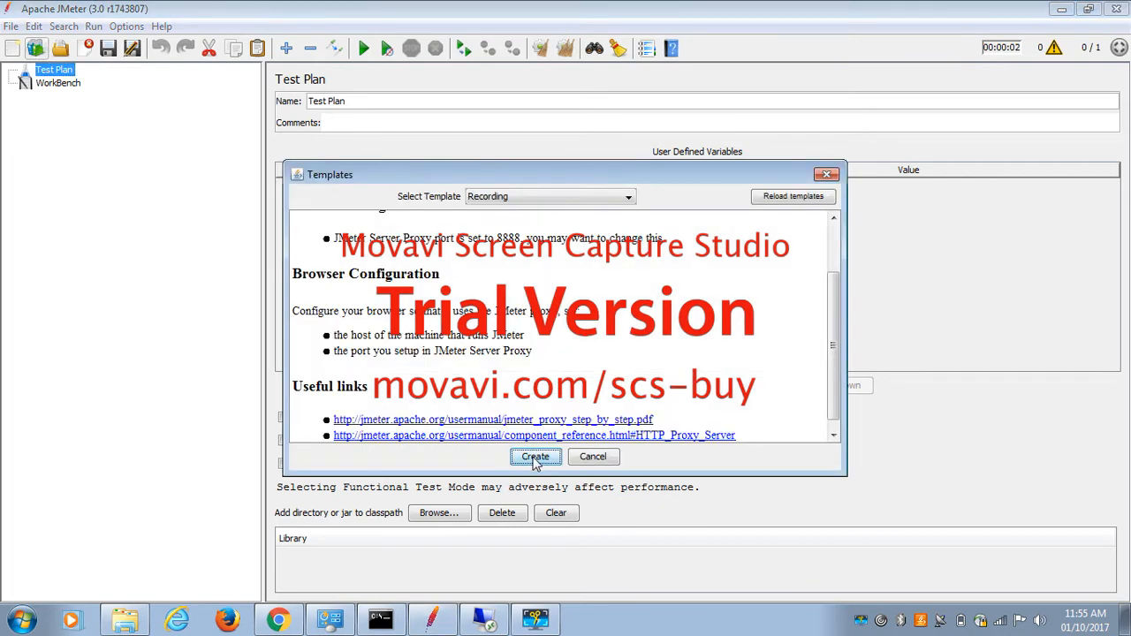
- Create the plan from the Recording template and add an HTTP Request sampler under Thread Group
left_click(534, 456)
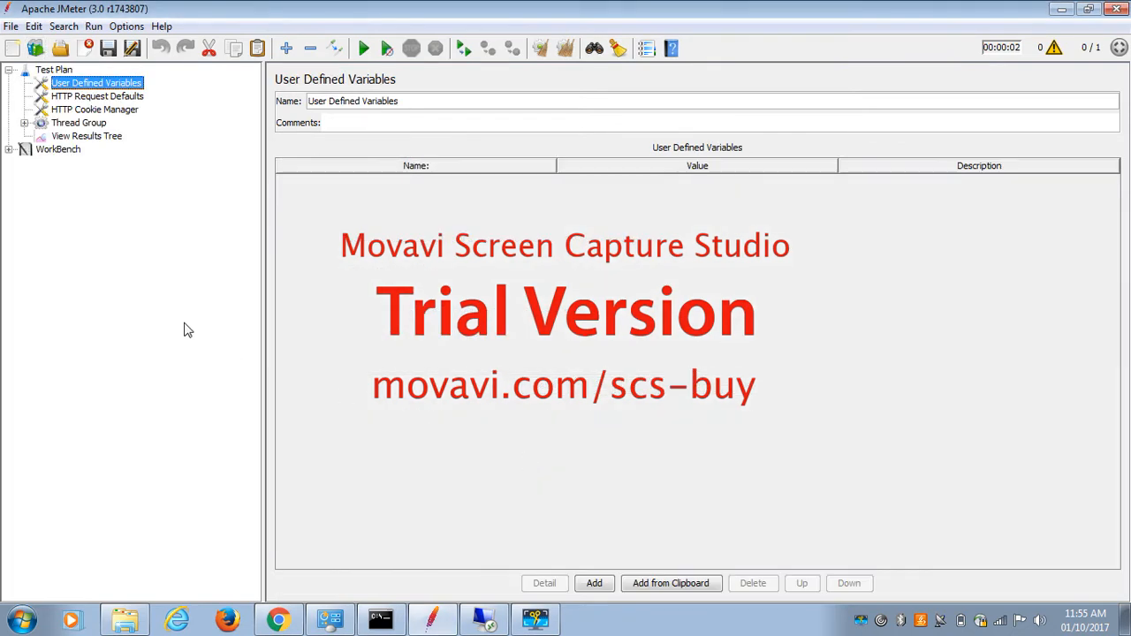
left_click(25, 124)
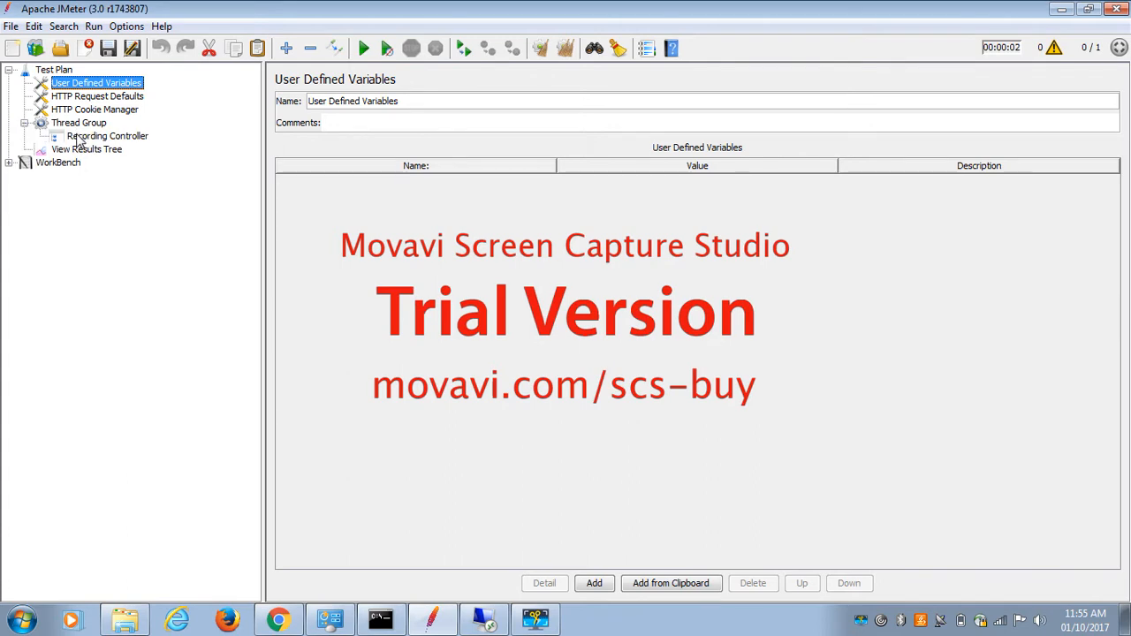
left_click(79, 122)
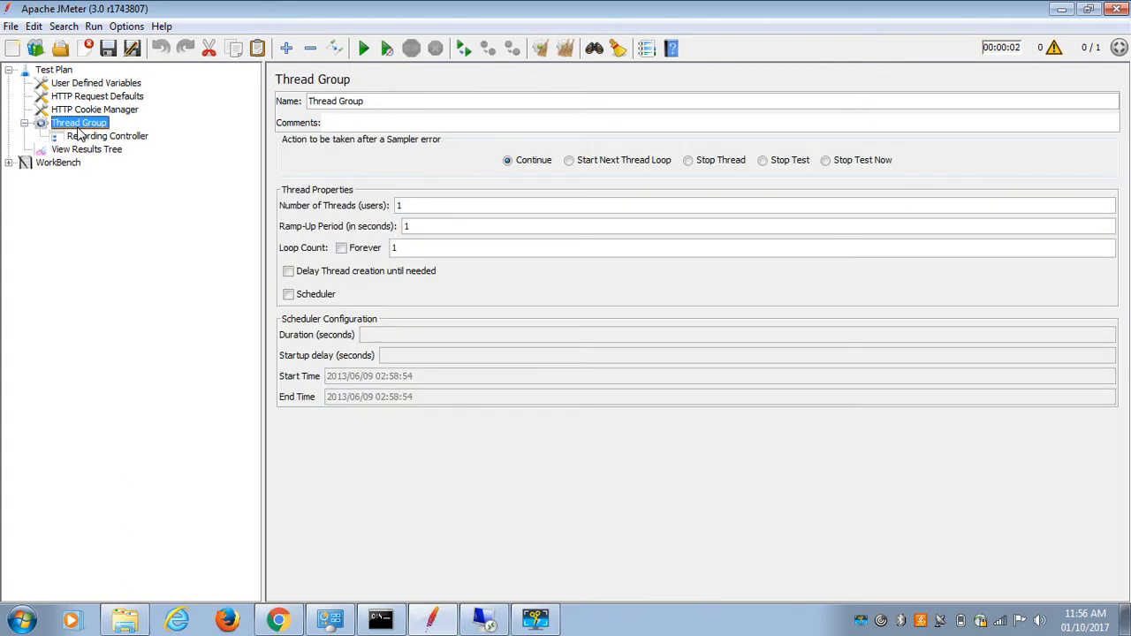
right_click(79, 122)
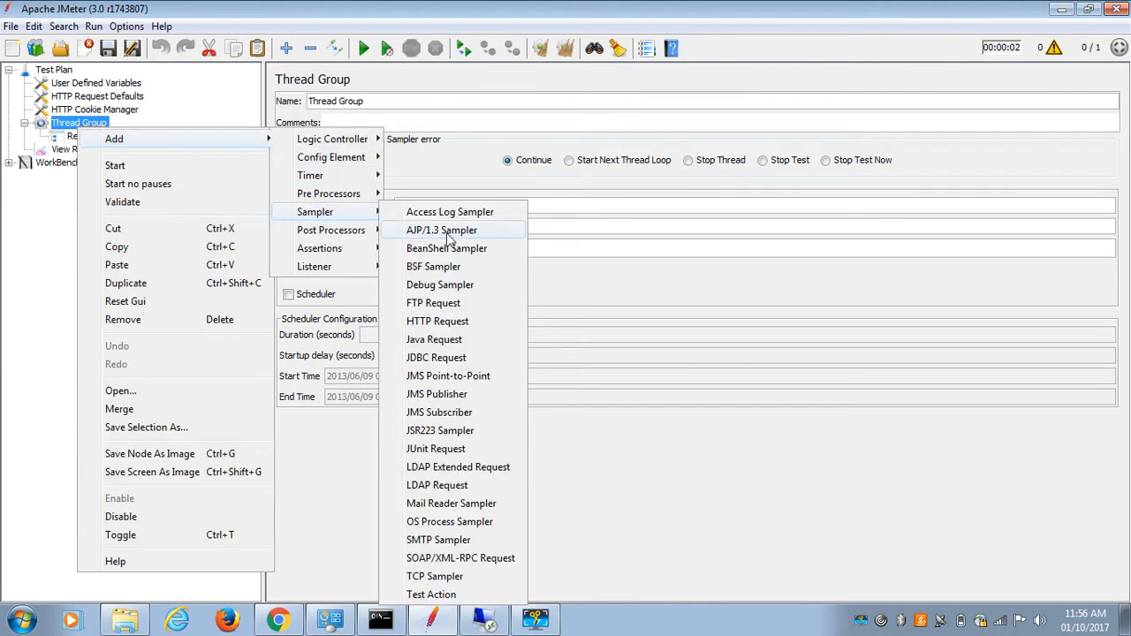
left_click(439, 322)
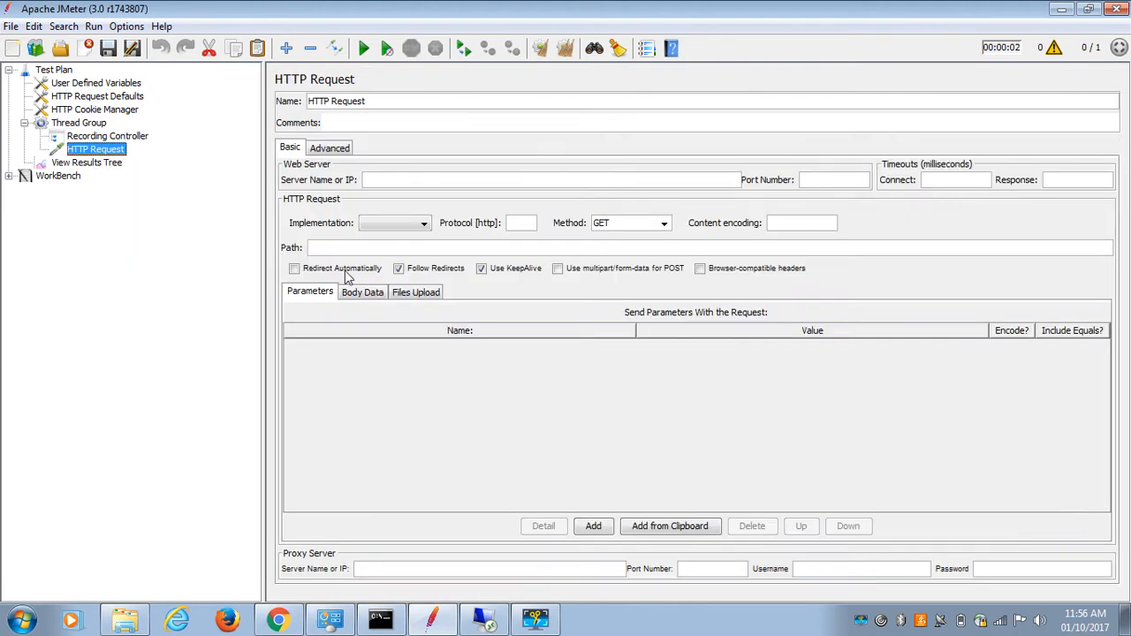
- Disable the Recording Controller and select the new HTTP Request
left_click(106, 134)
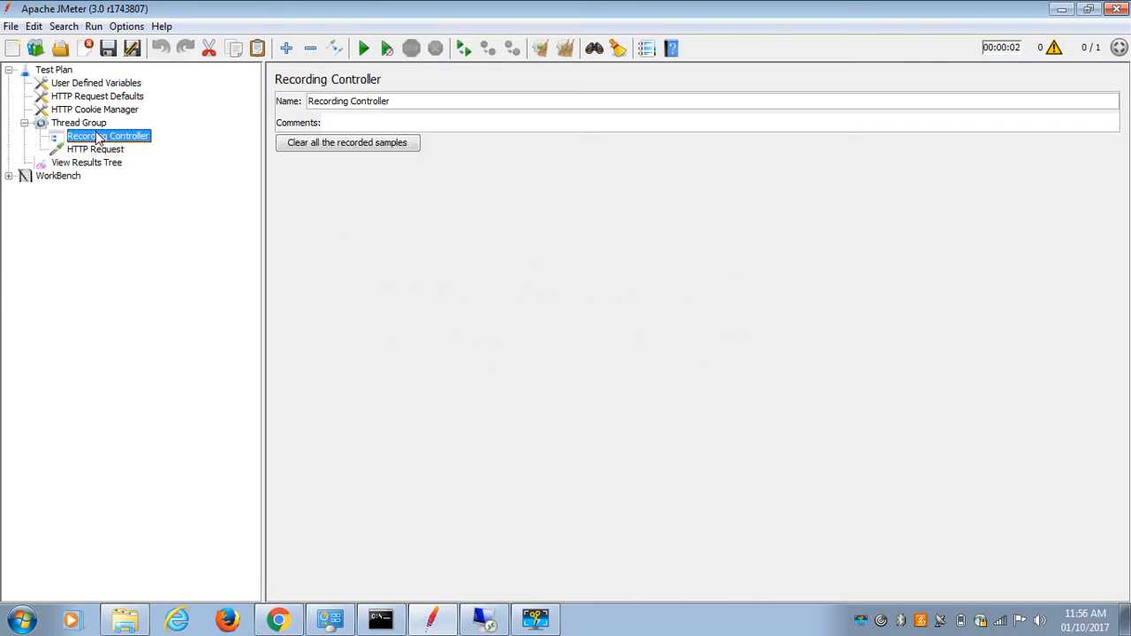
right_click(107, 136)
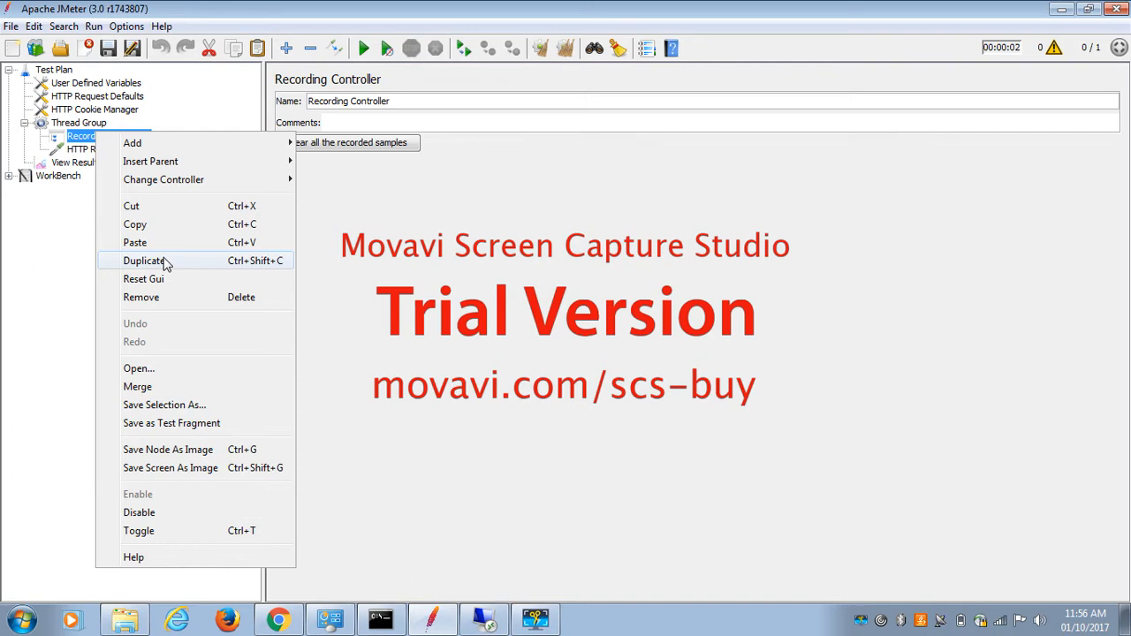
mouse_move(155, 370)
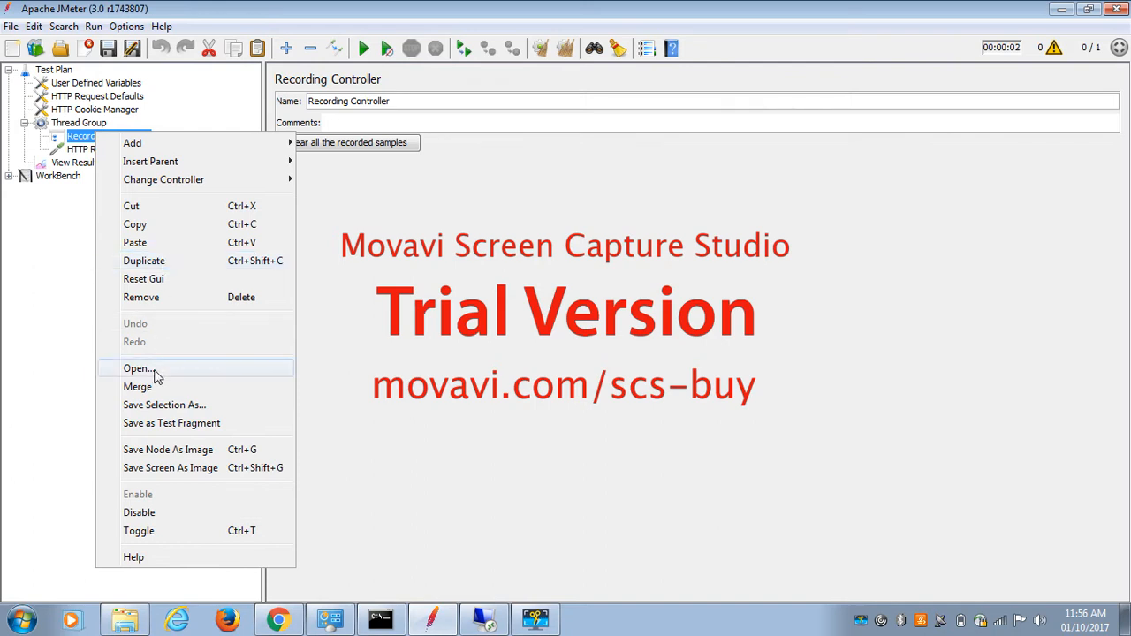
mouse_move(138, 513)
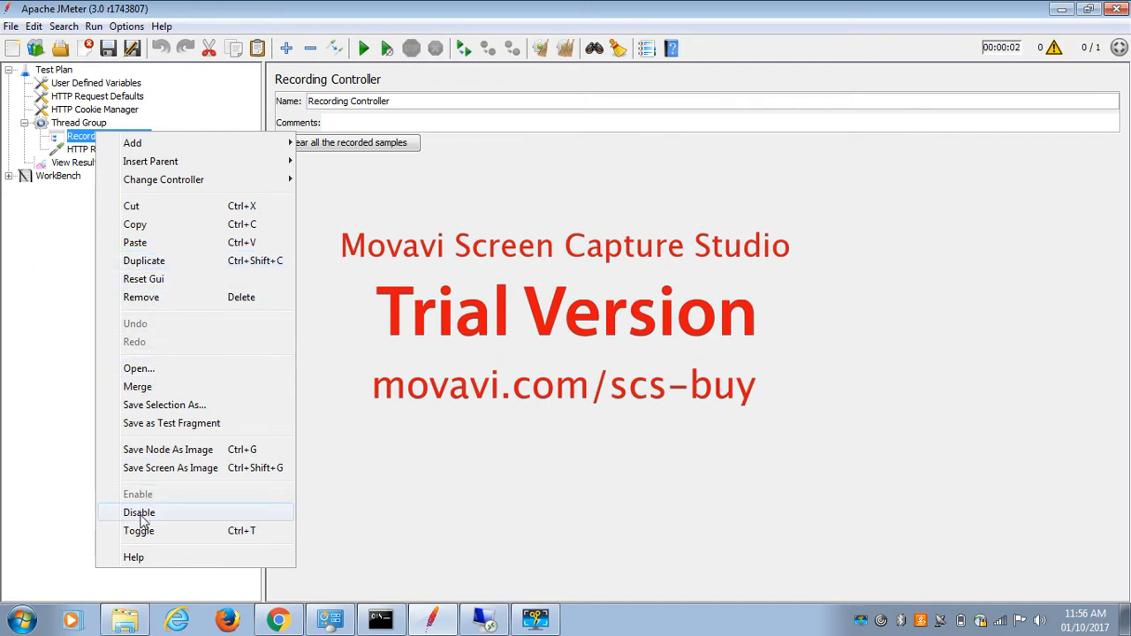
left_click(138, 512)
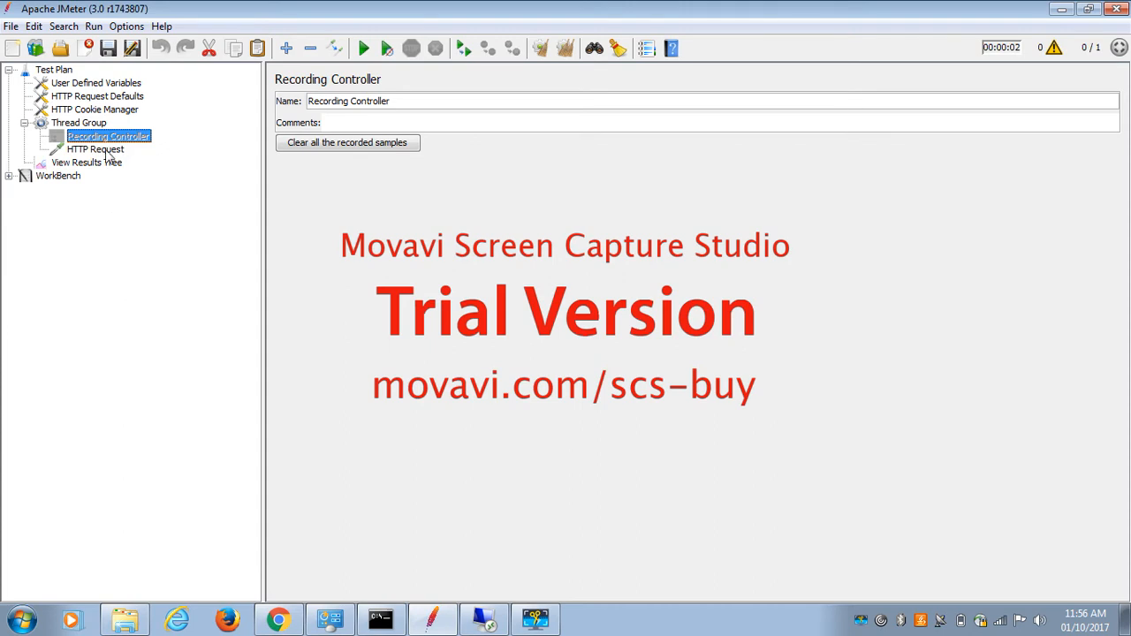
left_click(96, 148)
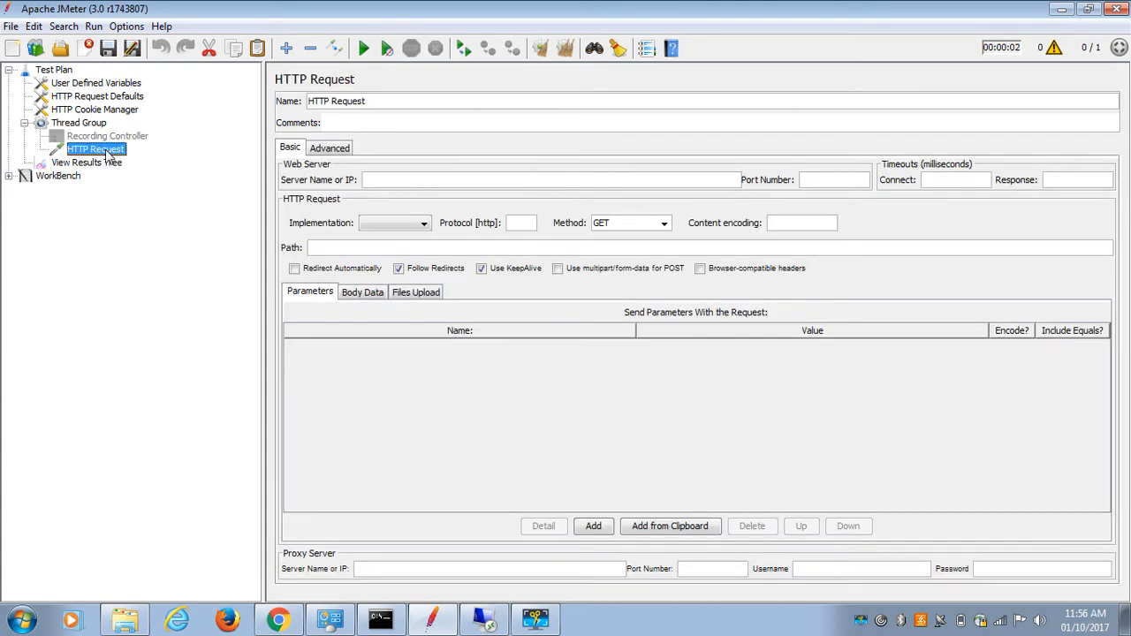
mouse_move(127, 26)
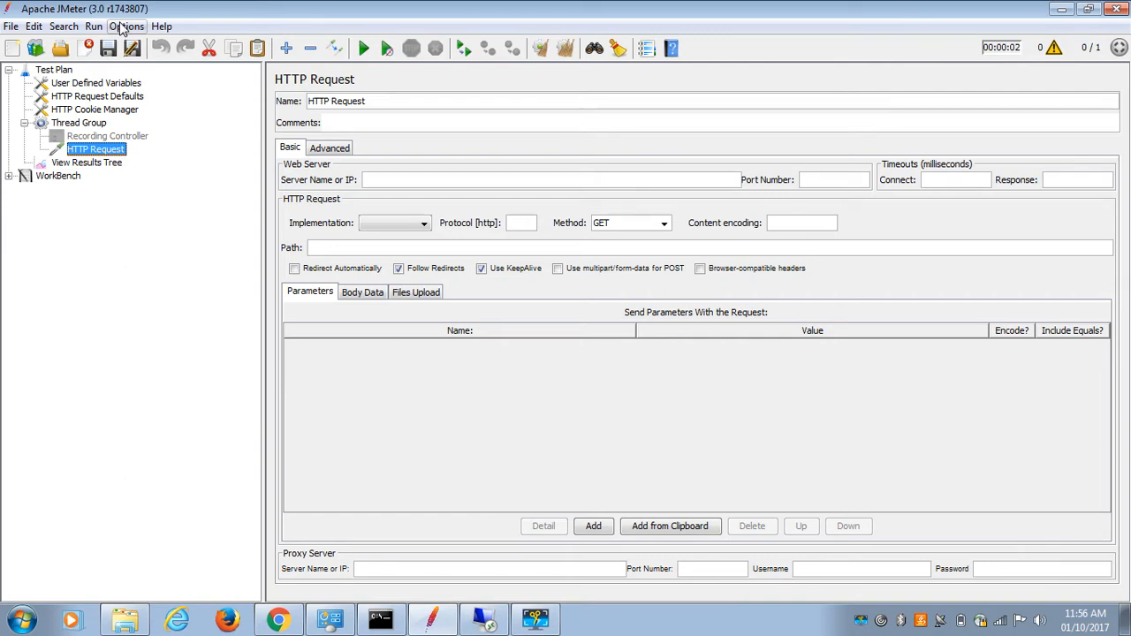
left_click(127, 26)
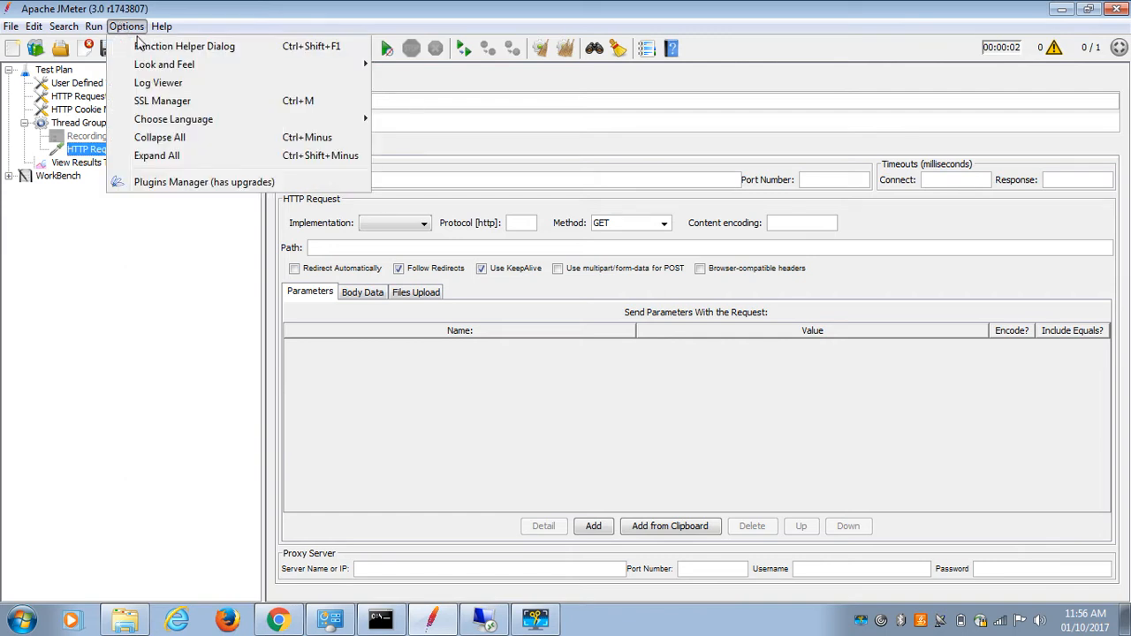
left_click(184, 46)
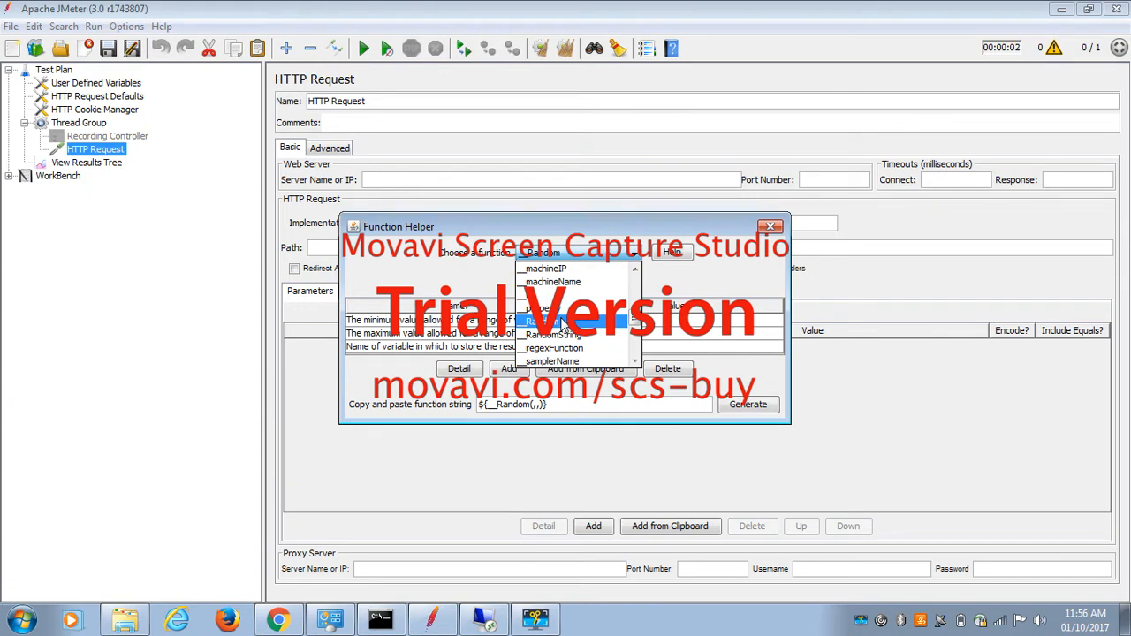
left_click(575, 255)
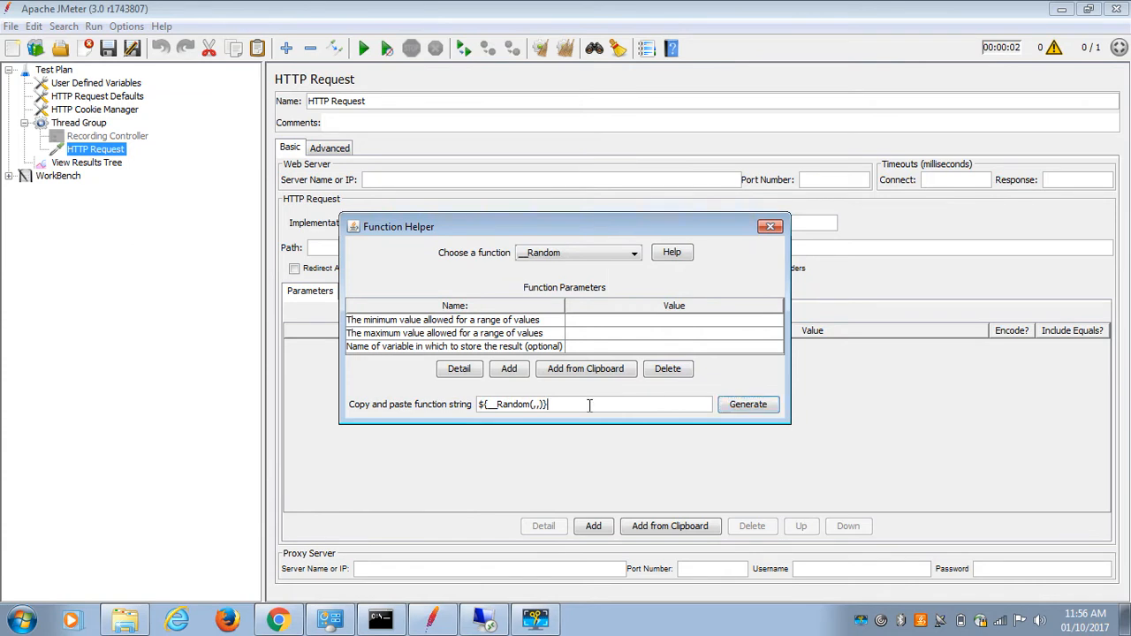
triple_click(512, 404)
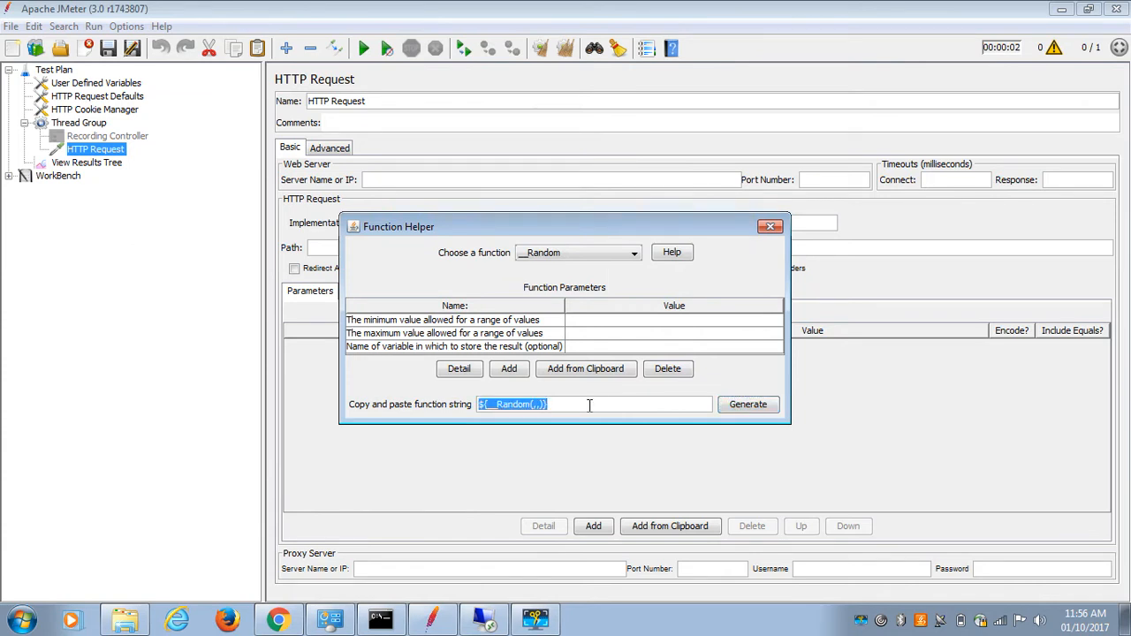
left_click(771, 226)
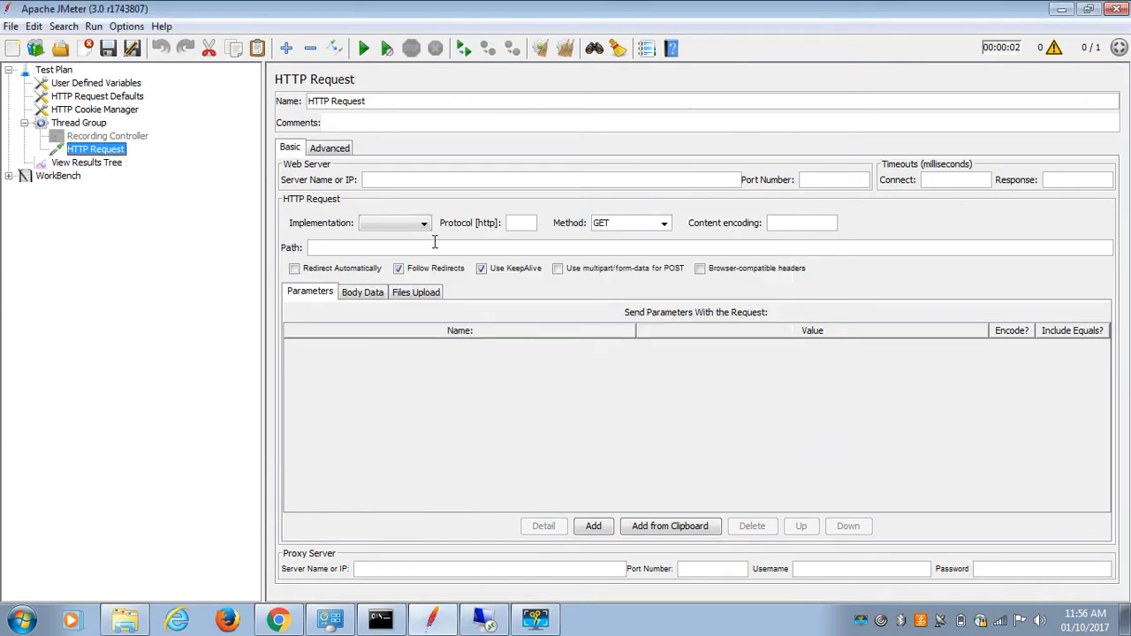
- Set the Path to Request_${__Random(1,100,var)}, storing the random number as var
type("${__Random(,,)}")
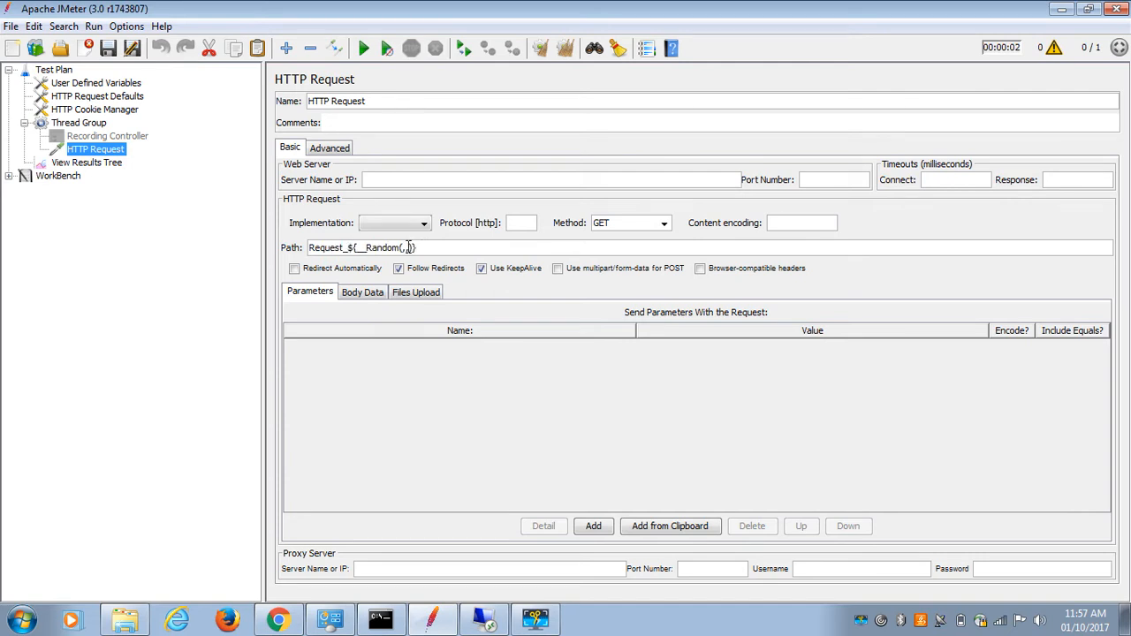
type(",)}")
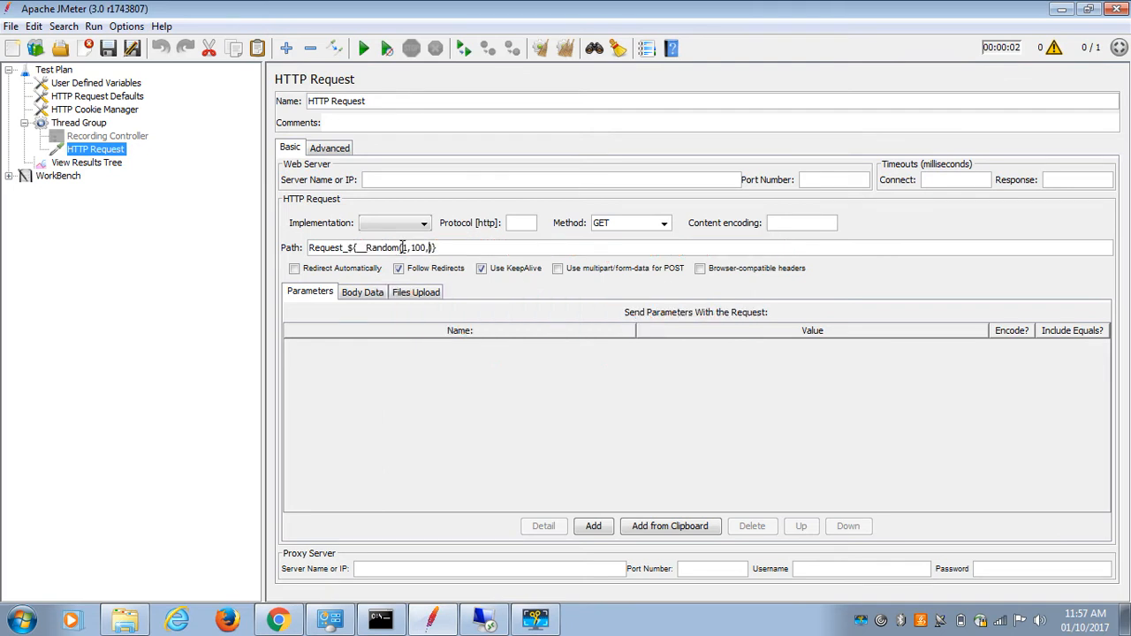
type("val")
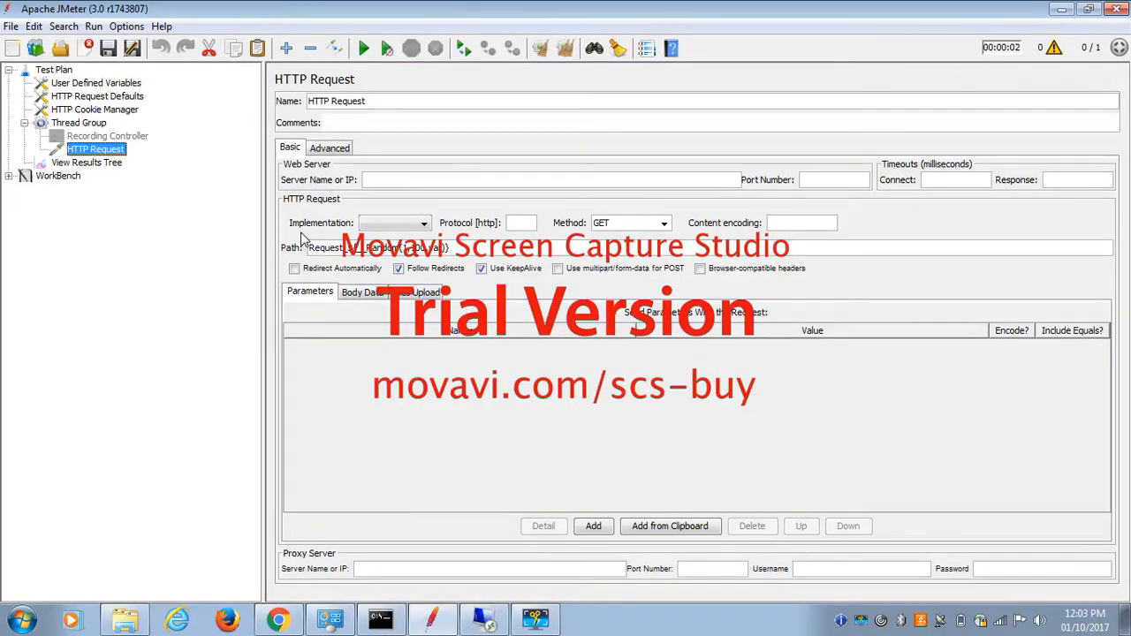
mouse_move(262, 163)
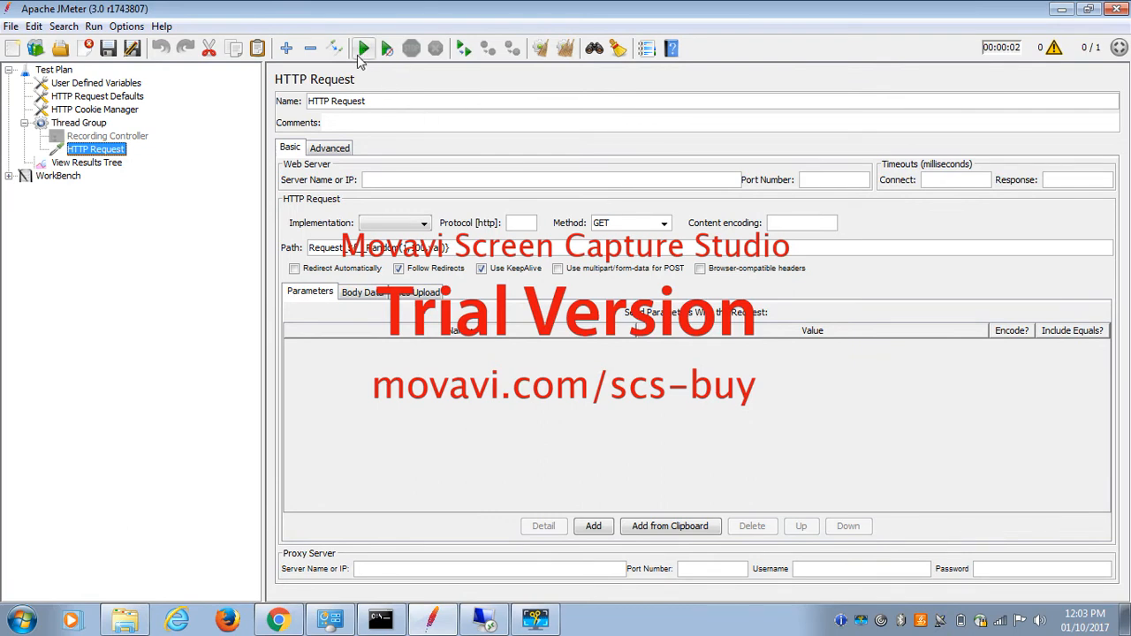
- Start the test without saving and view the HTTP Request sample's request details in View Results Tree
left_click(362, 49)
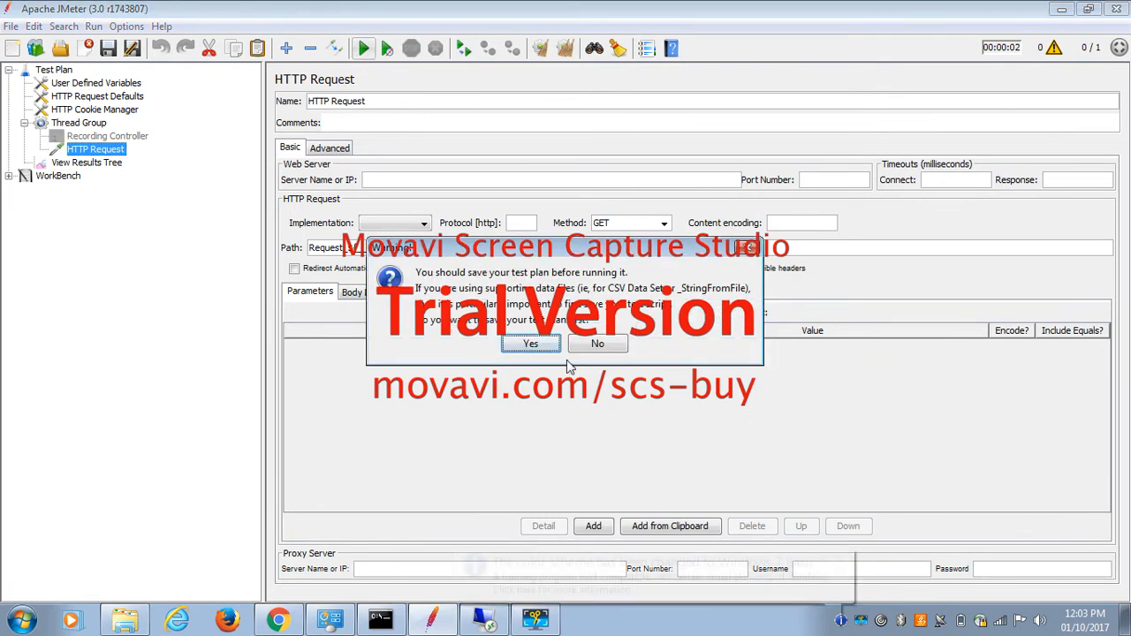
left_click(597, 343)
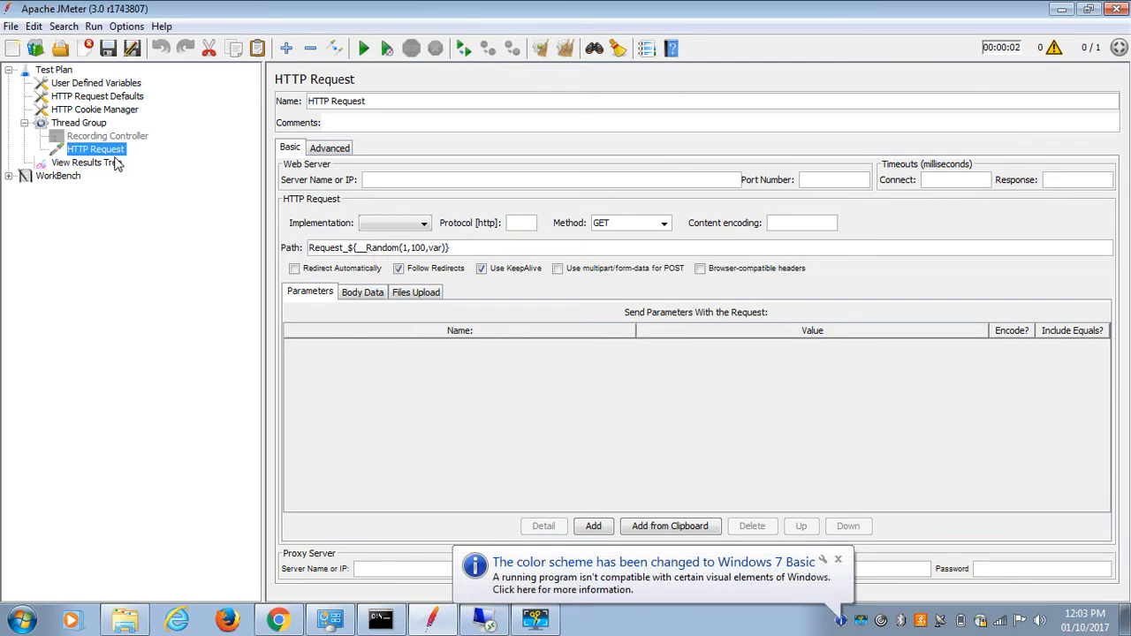
left_click(78, 162)
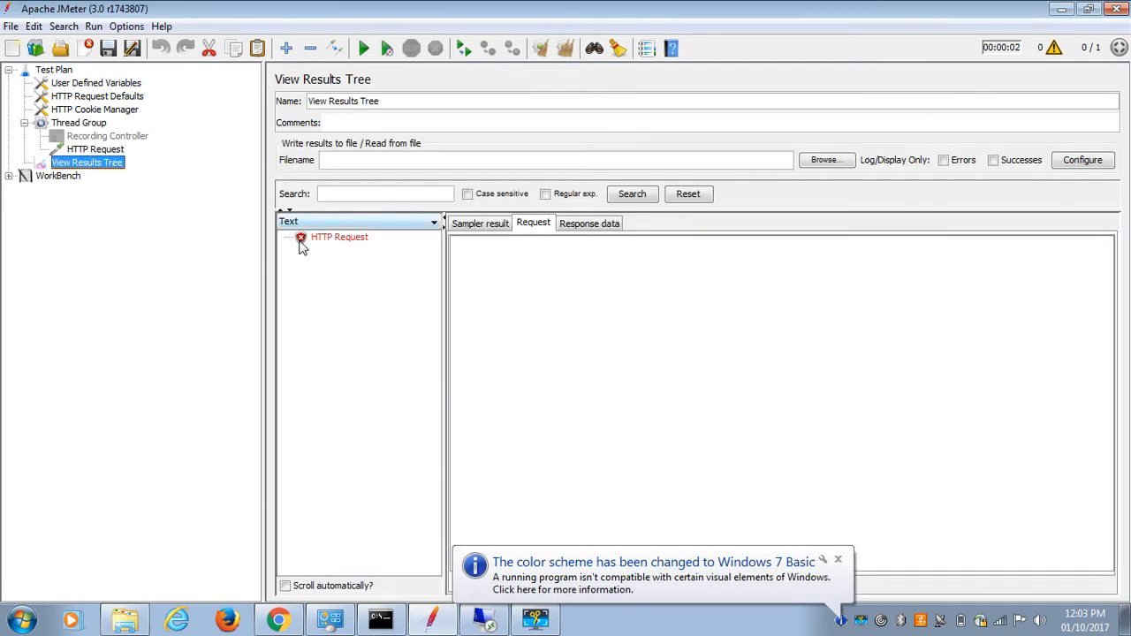
left_click(339, 237)
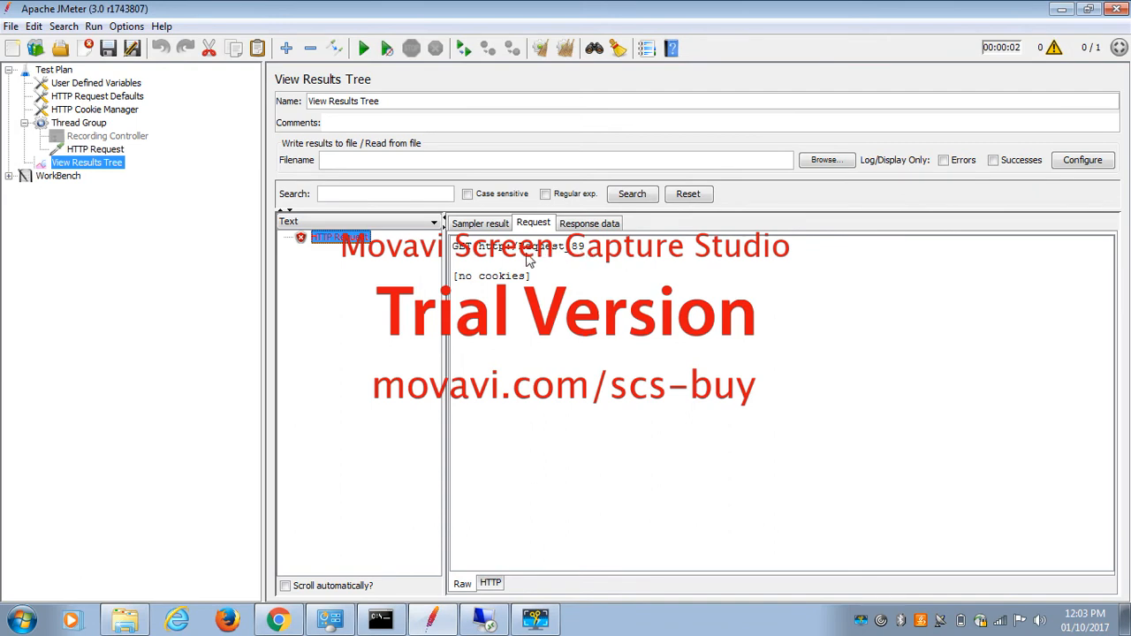
mouse_move(120, 187)
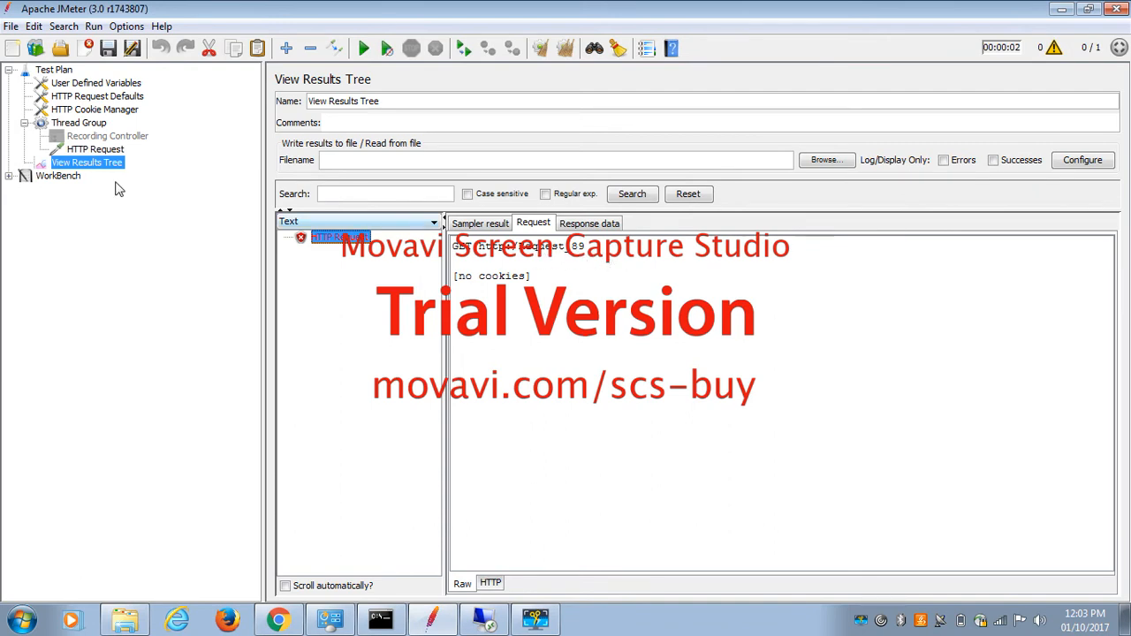
- Add a second HTTP Request under Thread Group and reselect the first HTTP Request
left_click(96, 148)
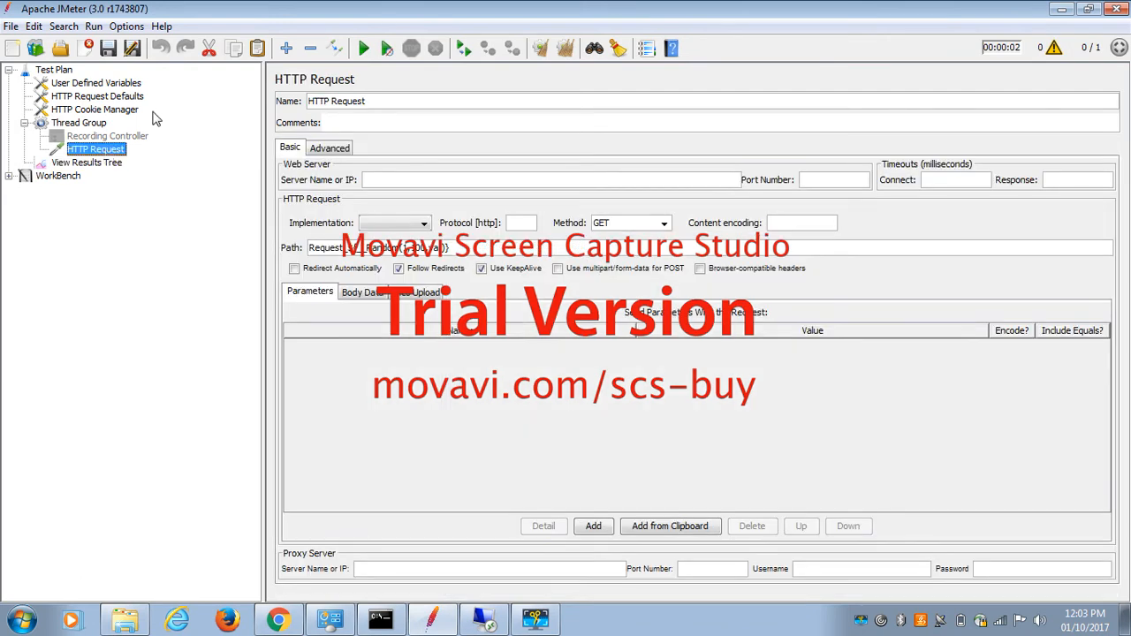
mouse_move(108, 131)
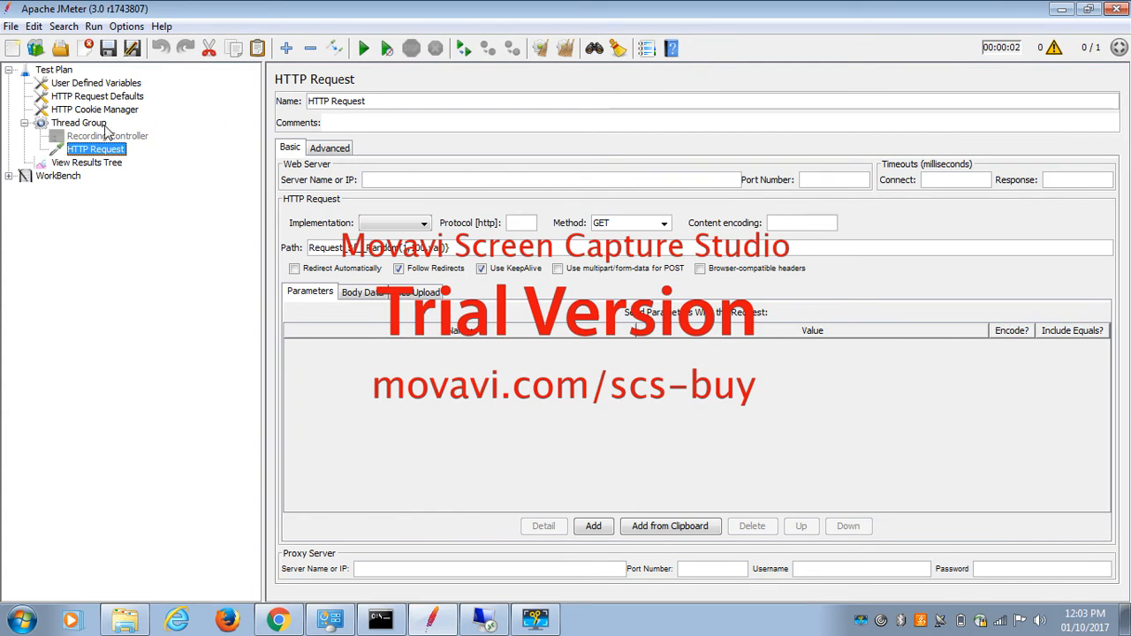
left_click(80, 124)
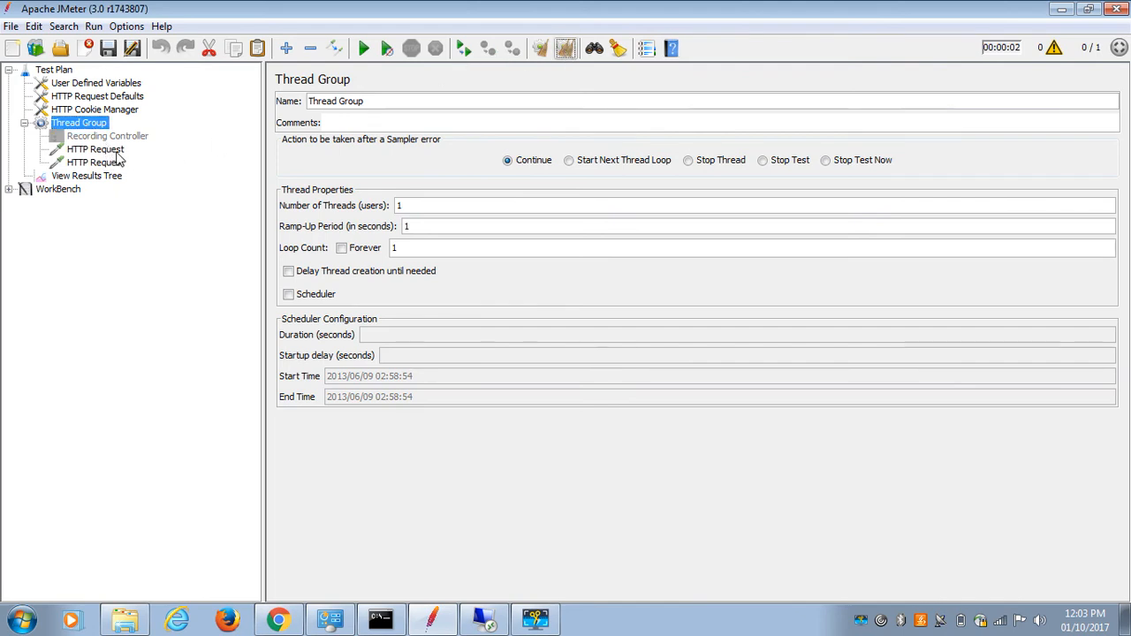
left_click(95, 163)
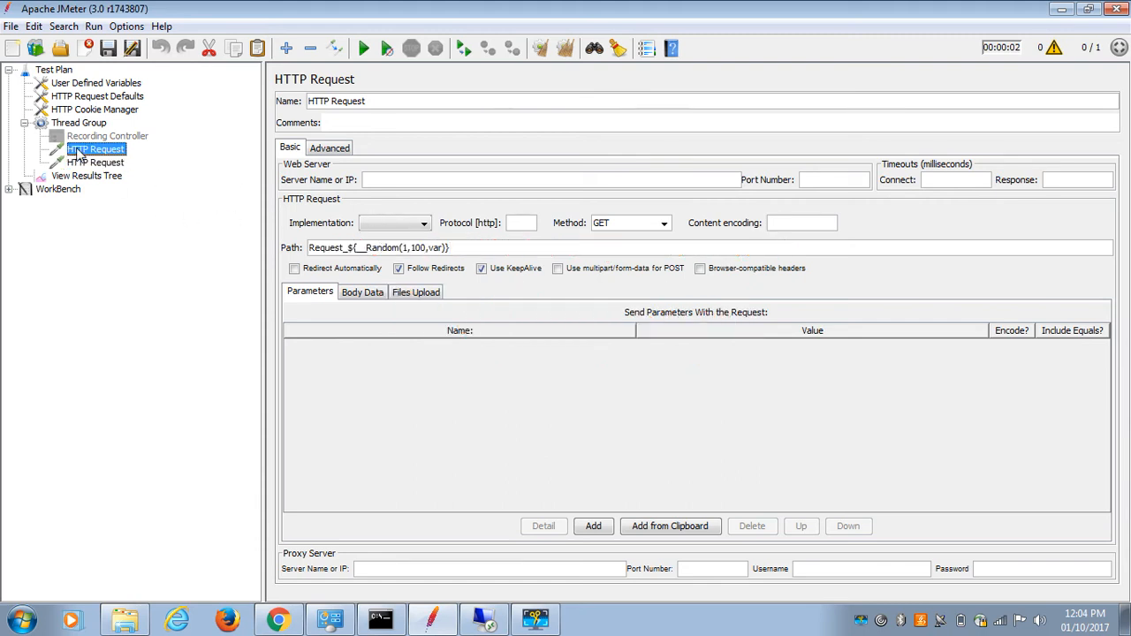
- Start the test again without saving and inspect the first sample, Request_39
left_click(363, 50)
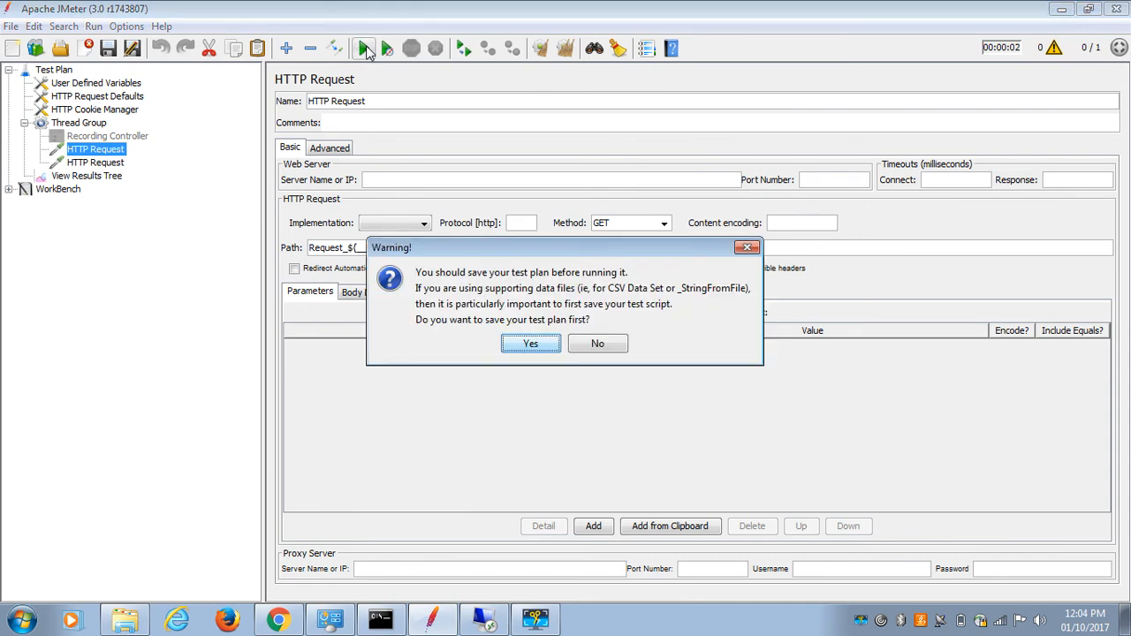
left_click(597, 342)
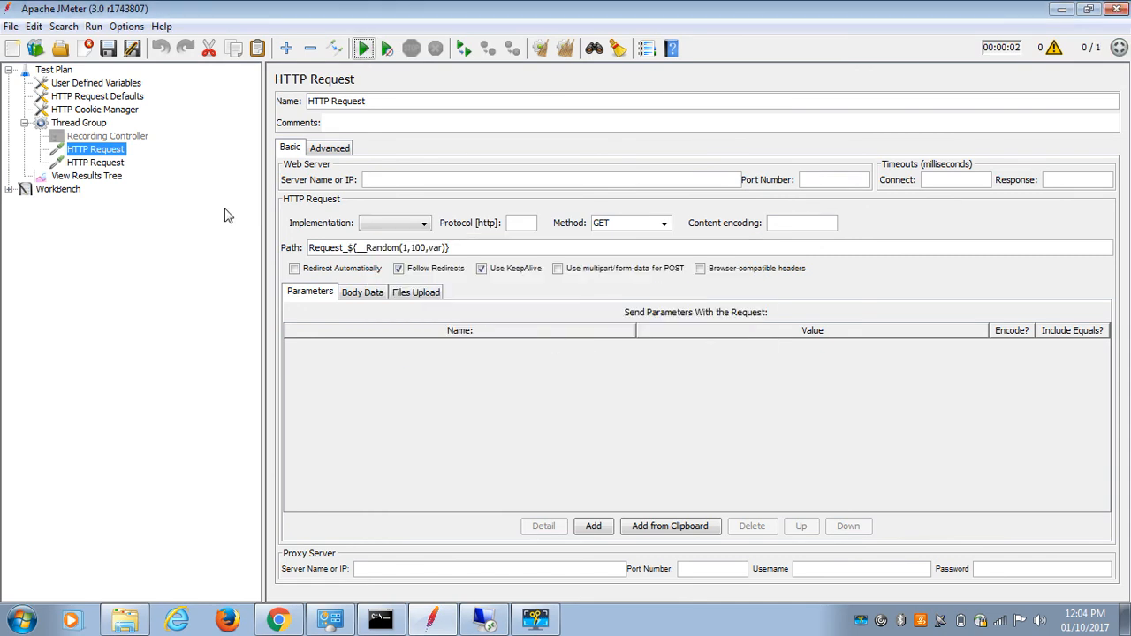
left_click(86, 175)
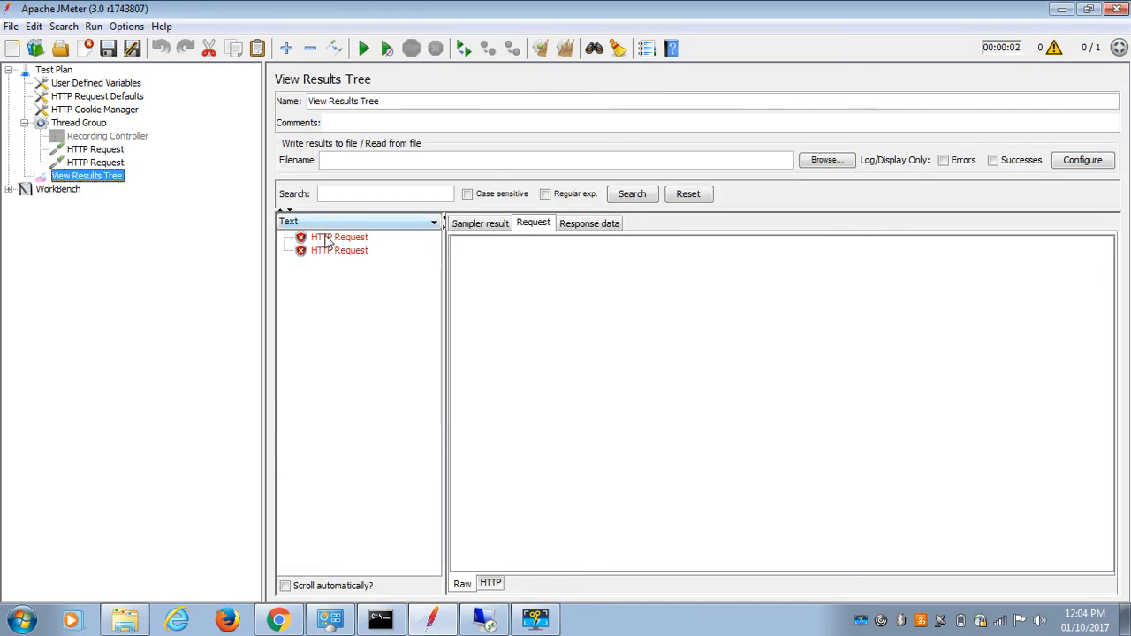
left_click(339, 237)
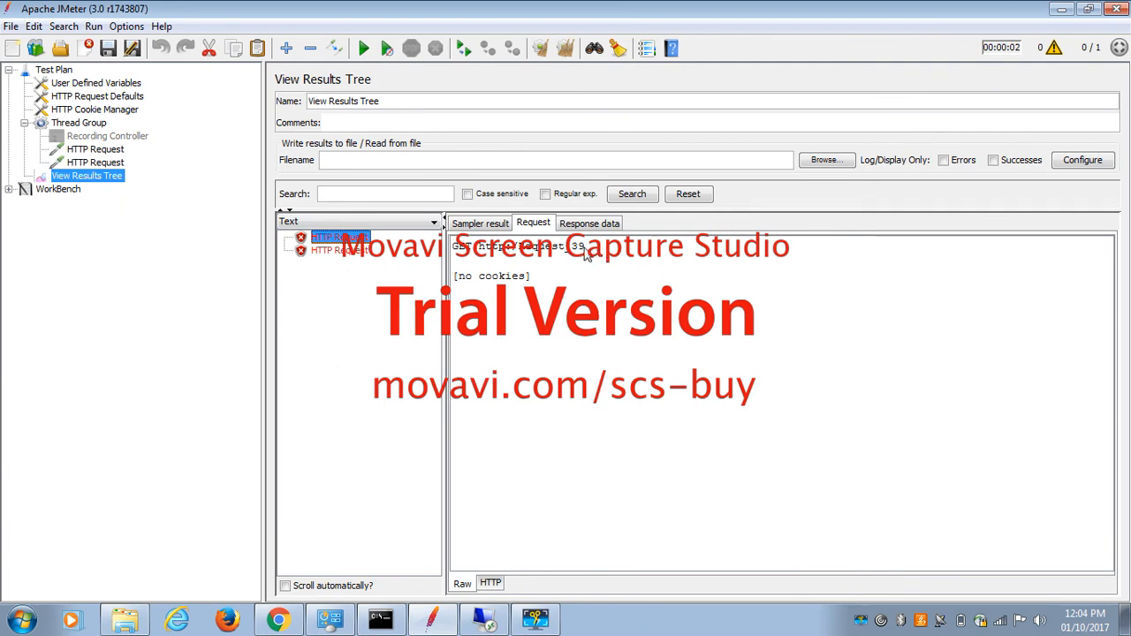
mouse_move(551, 257)
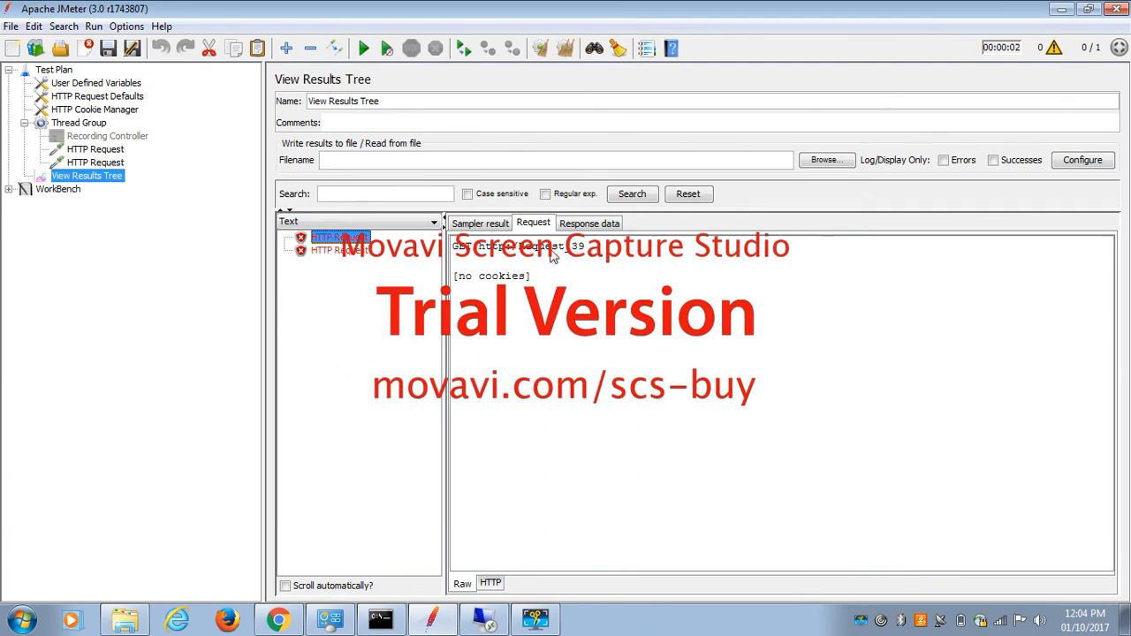
mouse_move(580, 258)
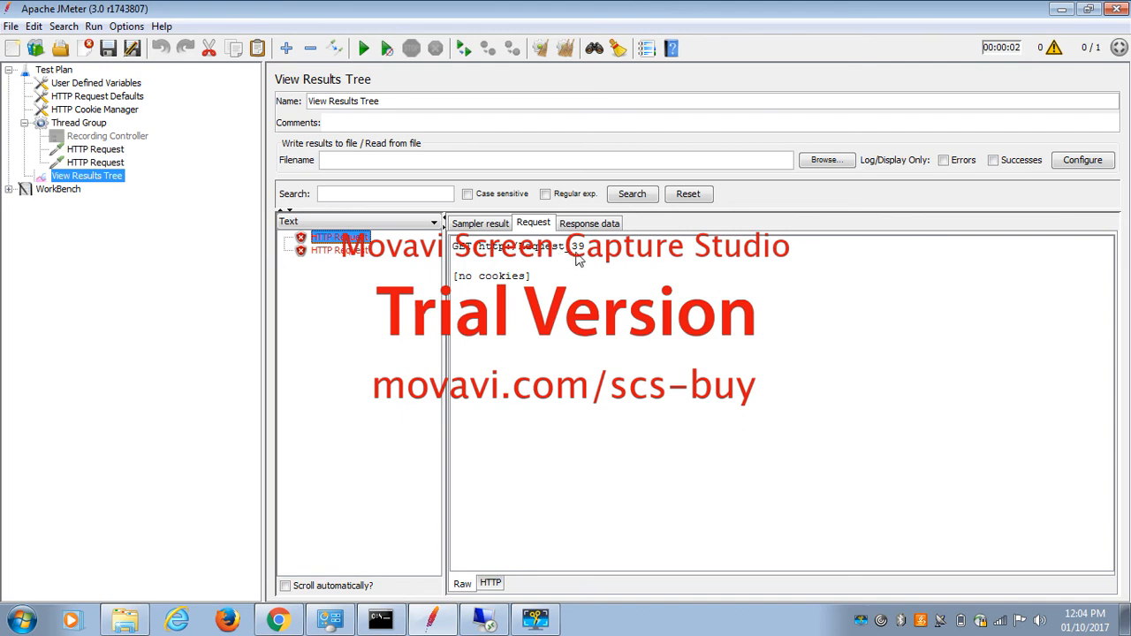
- Check the second request's ${var} path and confirm its sample reuses the value 39
left_click(96, 163)
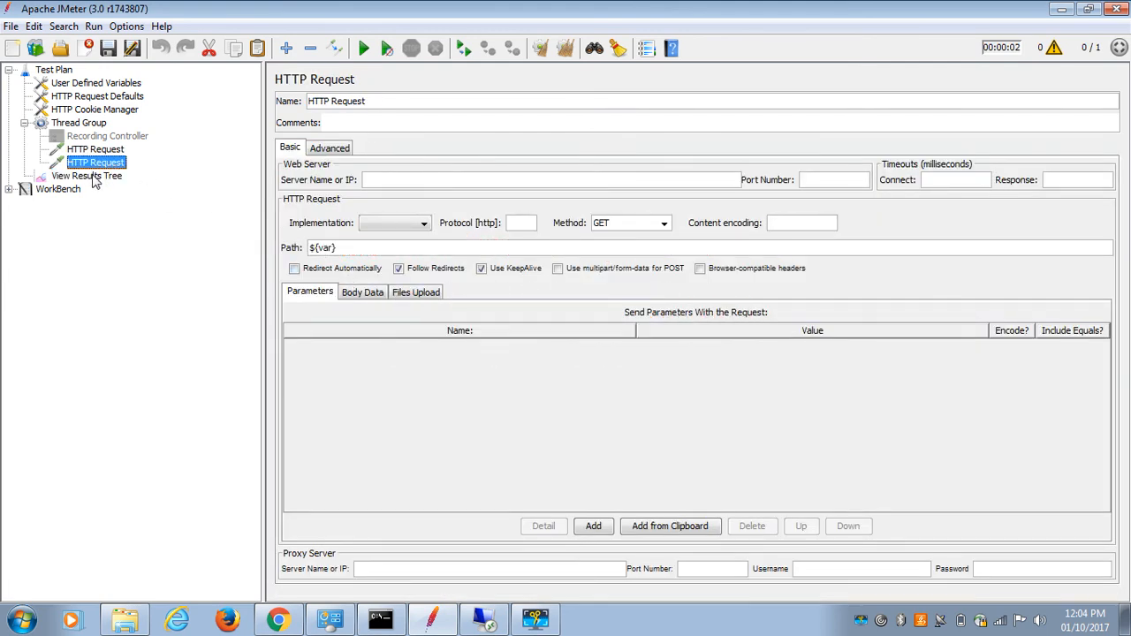
left_click(87, 175)
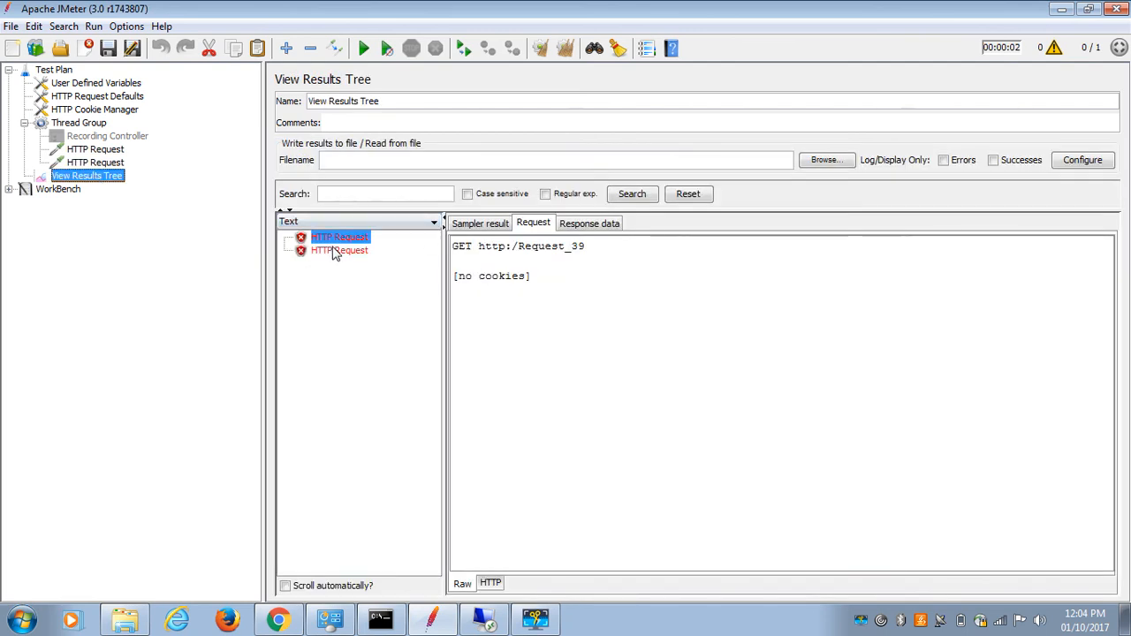
left_click(340, 251)
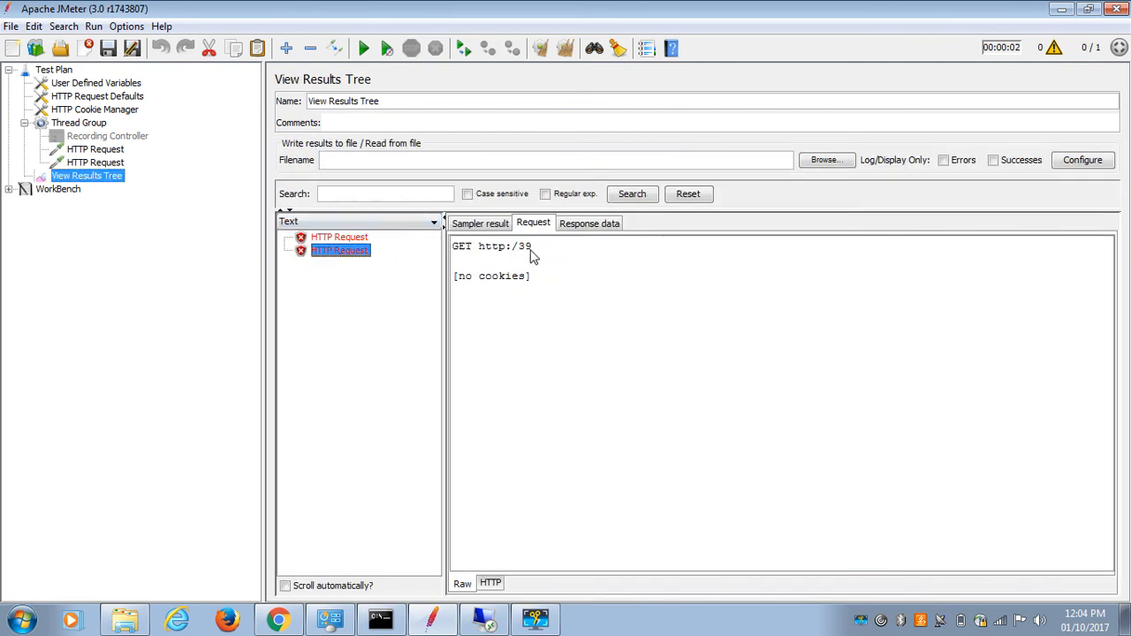